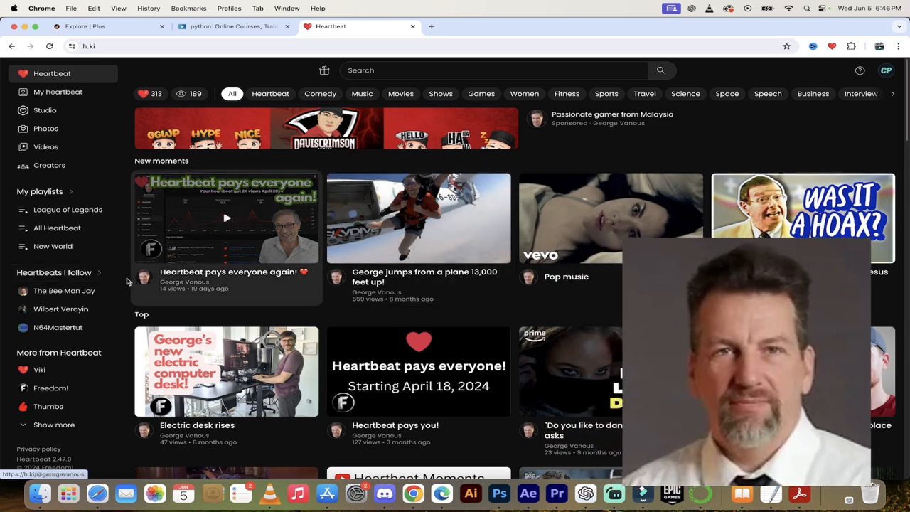
pyautogui.click(64, 290)
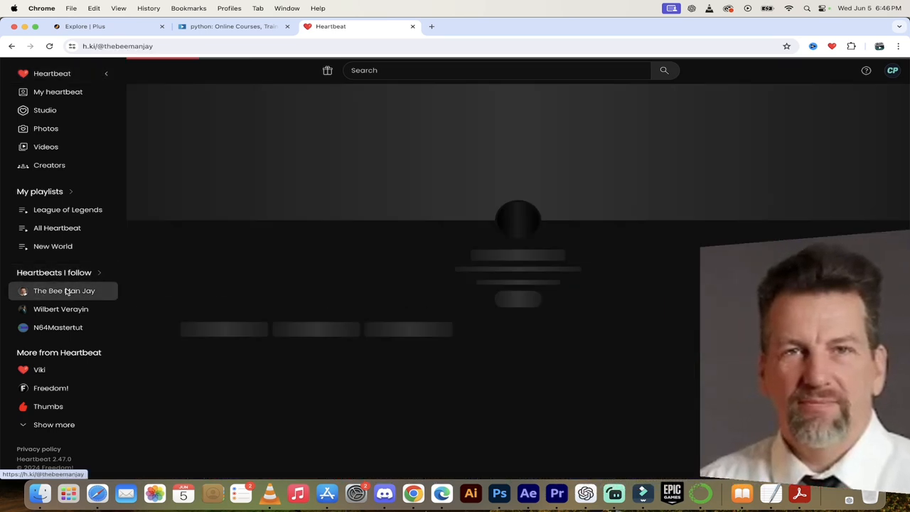
pyautogui.click(64, 290)
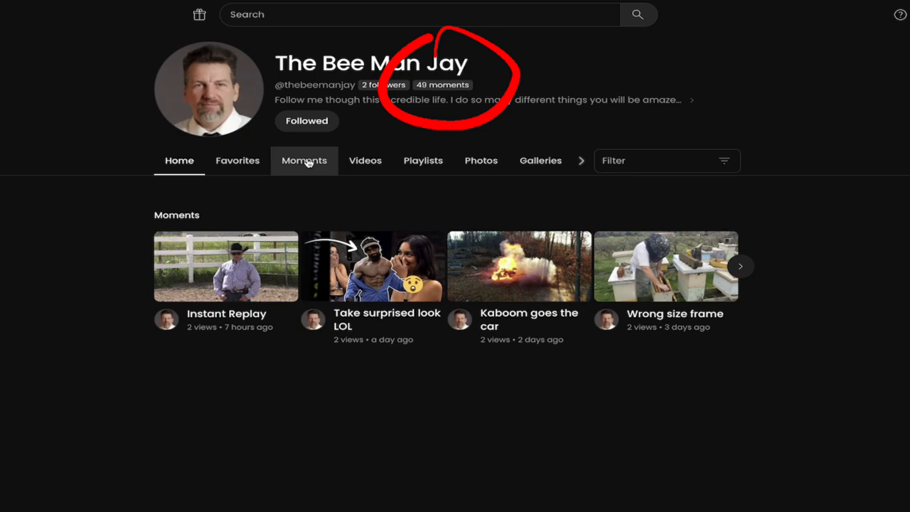
# Switch to the Moments view to show the full grid of The Bee Man Jay's moments
pyautogui.click(305, 159)
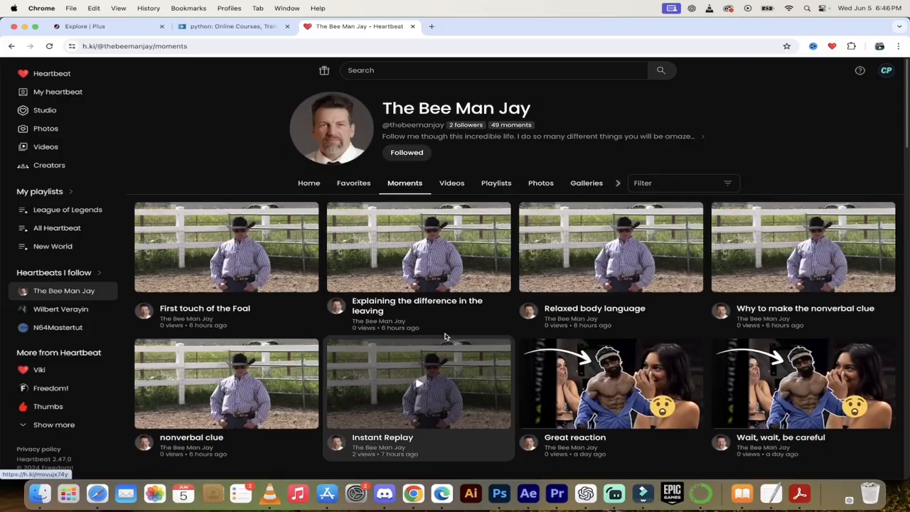
pyautogui.moveTo(418, 248)
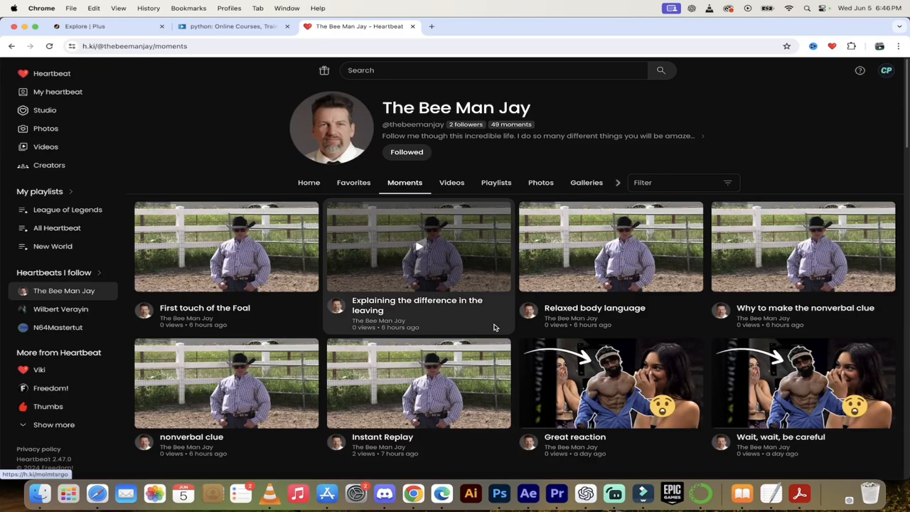
# Scroll down the moments grid to the three-day-old beekeeping moments like Banana mix and Drone grab
pyautogui.scroll(-3)
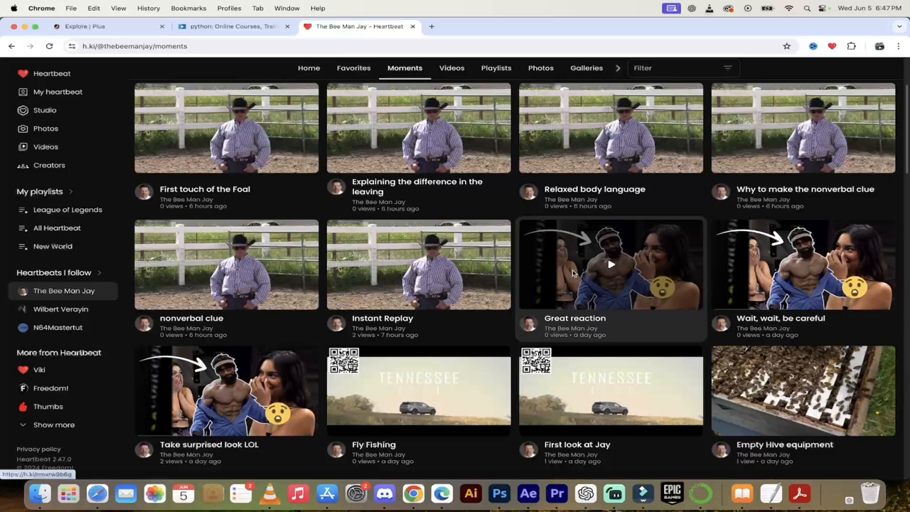
pyautogui.moveTo(418, 264)
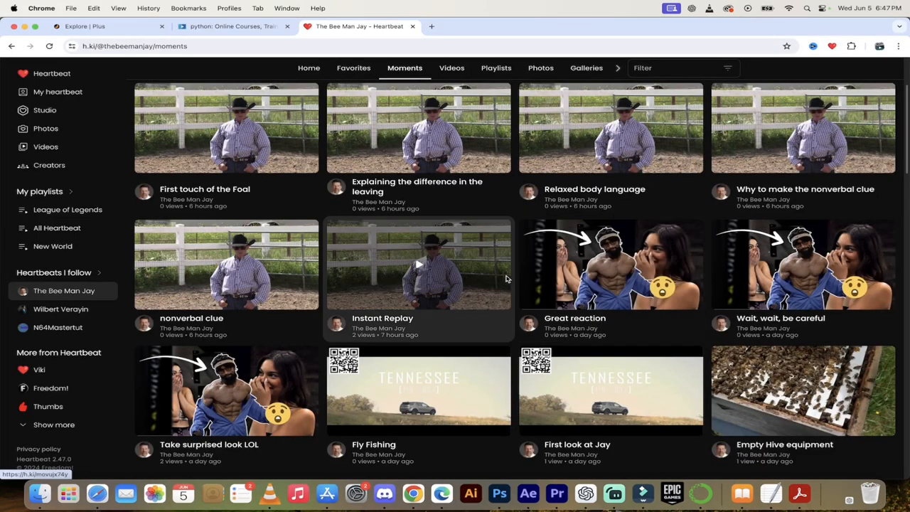
pyautogui.moveTo(495, 286)
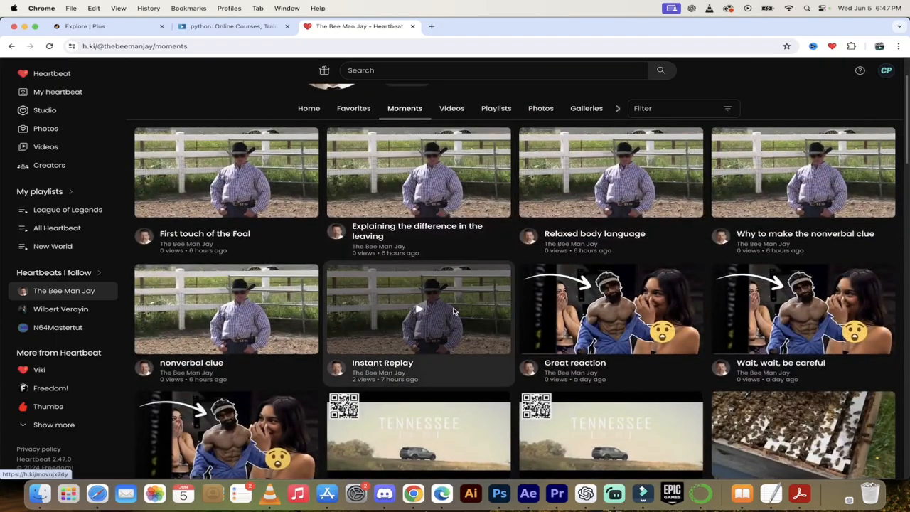
pyautogui.scroll(-3)
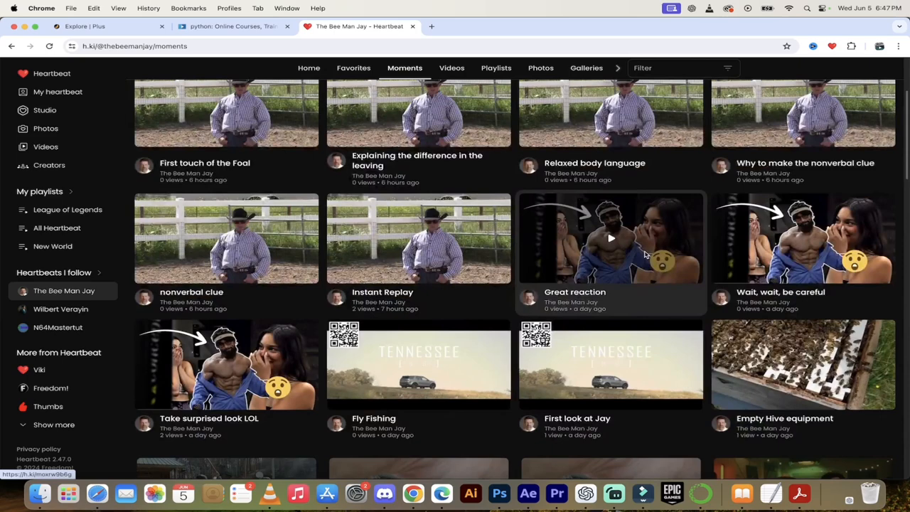
pyautogui.scroll(-3)
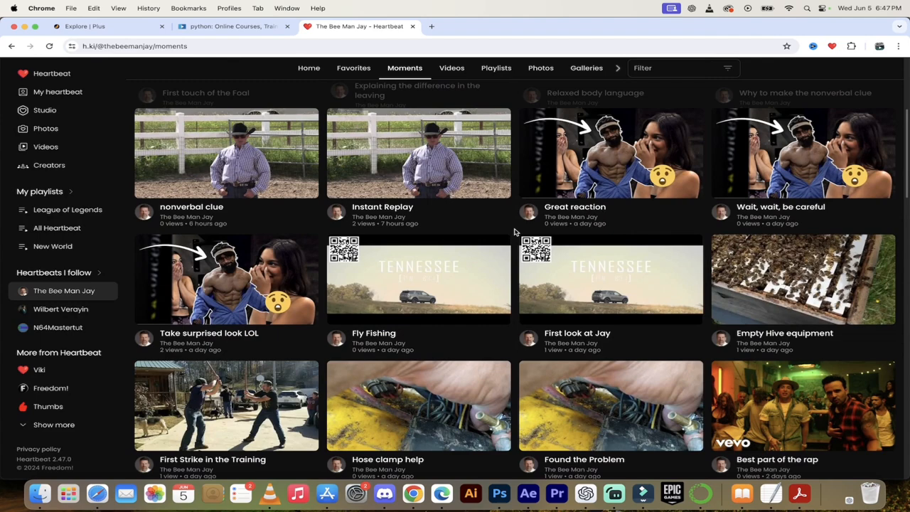
pyautogui.scroll(-3)
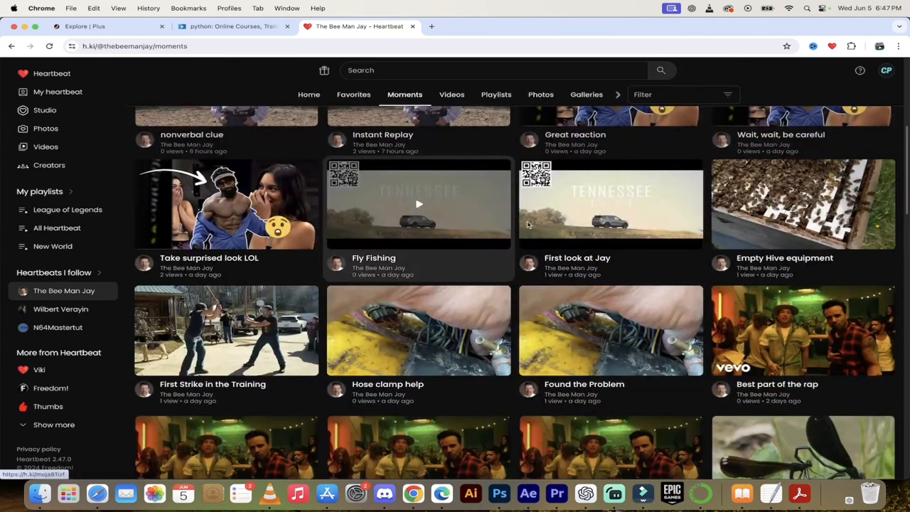
pyautogui.scroll(-3)
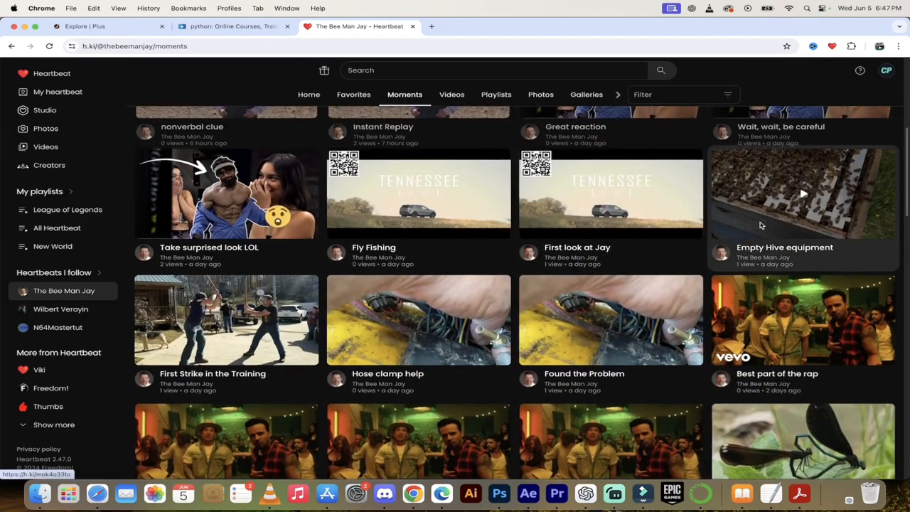
pyautogui.scroll(-3)
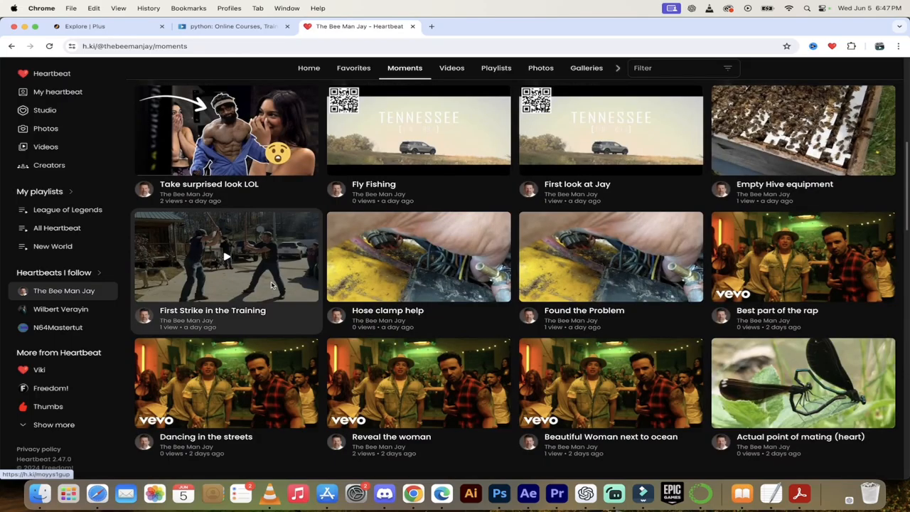
pyautogui.scroll(-3)
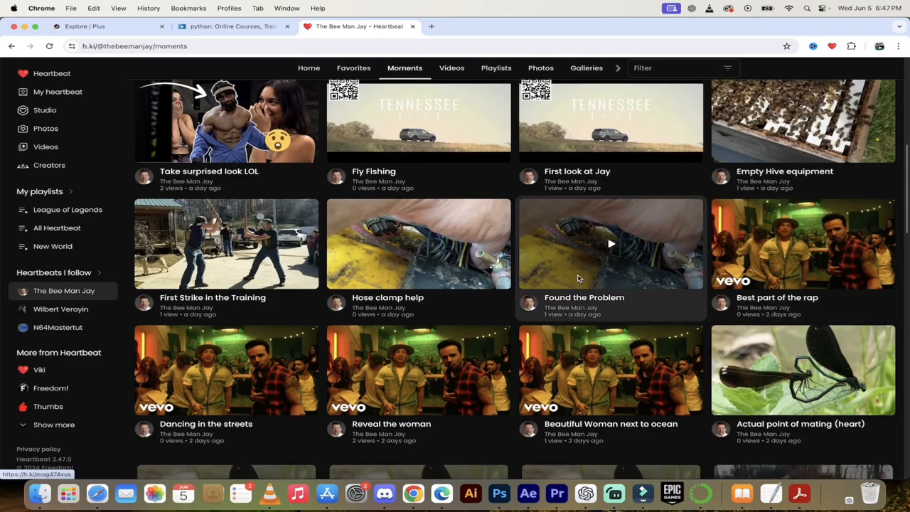
pyautogui.scroll(-3)
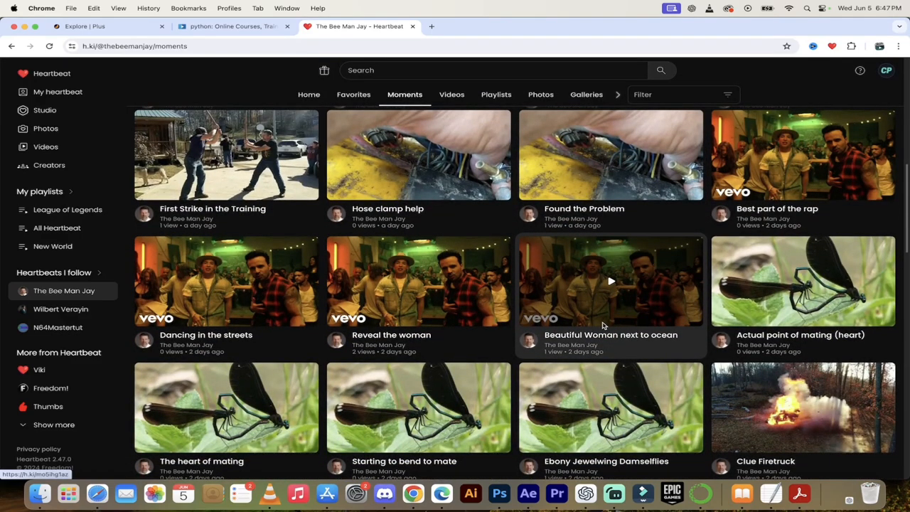
pyautogui.scroll(-3)
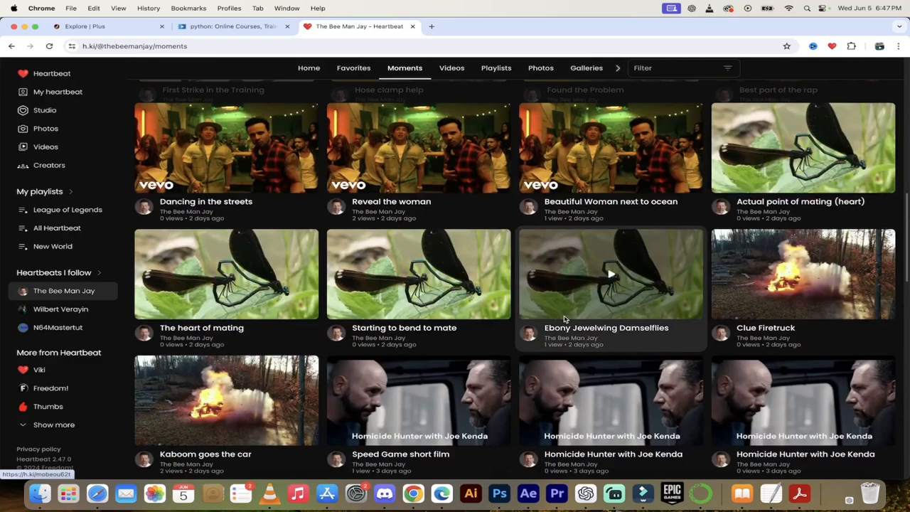
pyautogui.scroll(-3)
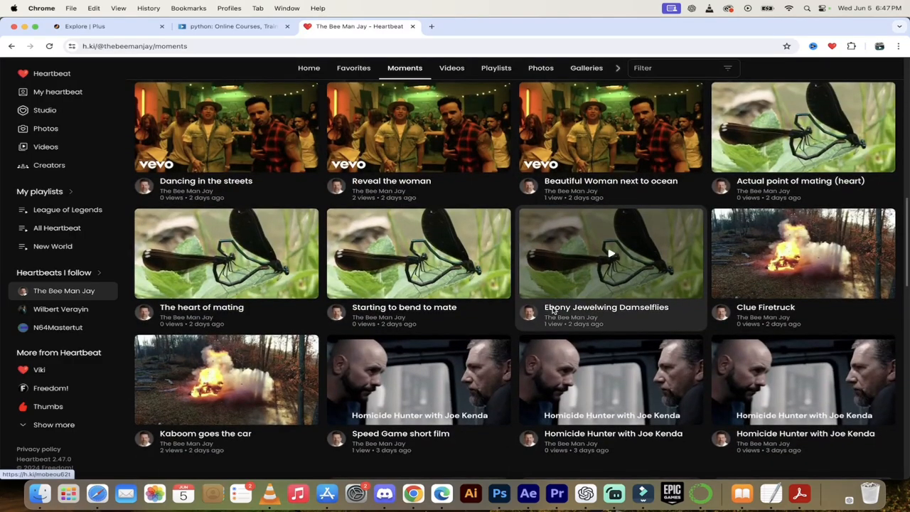
pyautogui.scroll(-3)
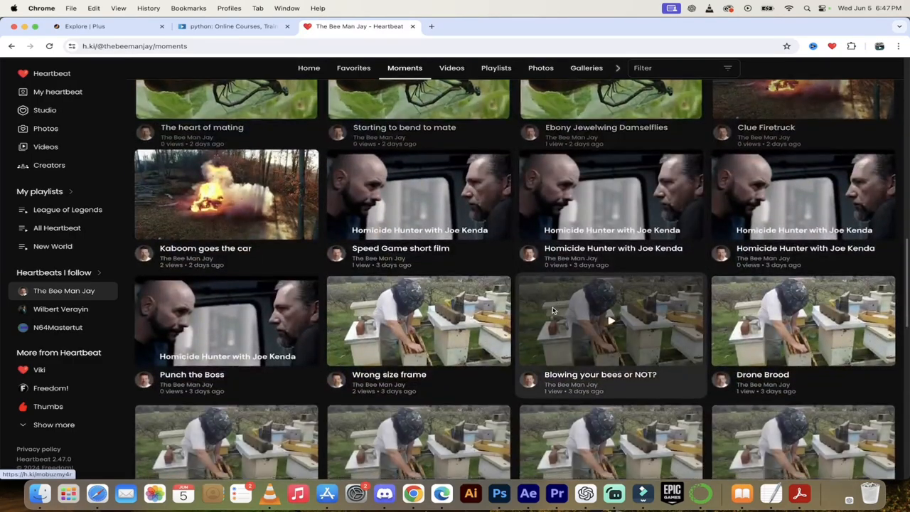
pyautogui.scroll(-3)
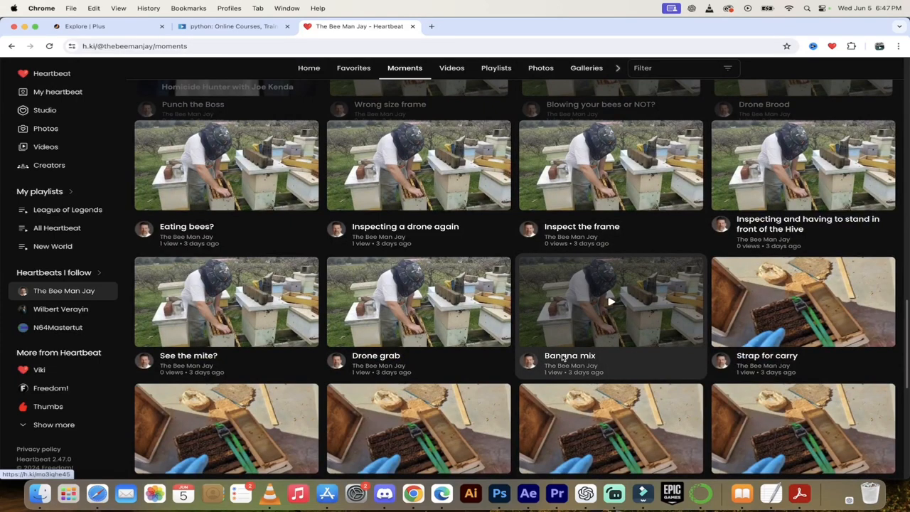
pyautogui.moveTo(565, 352)
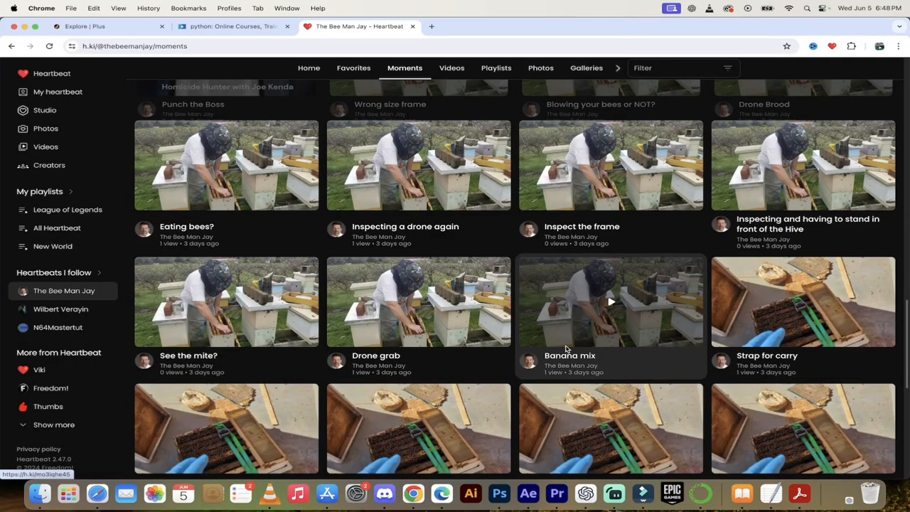
# Play the Banana mix beekeeping moment in the player for a few seconds, then pause it
pyautogui.click(610, 301)
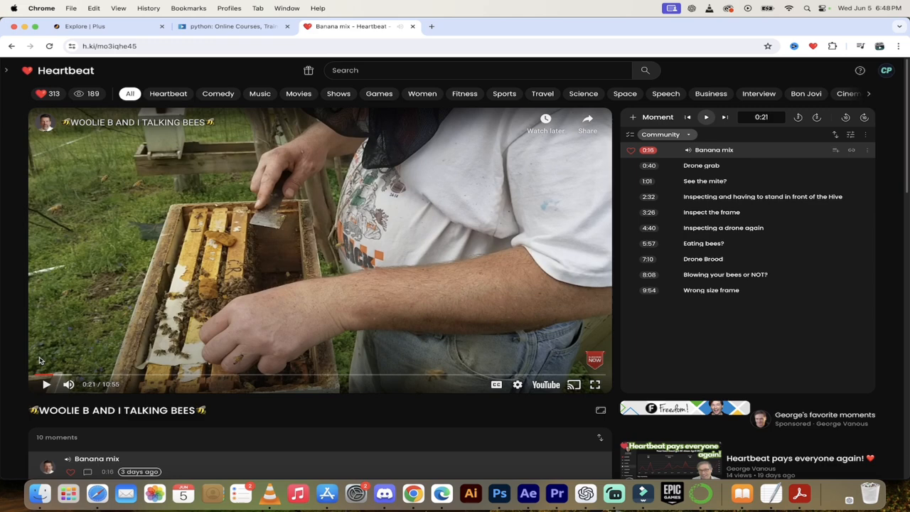
pyautogui.moveTo(17, 372)
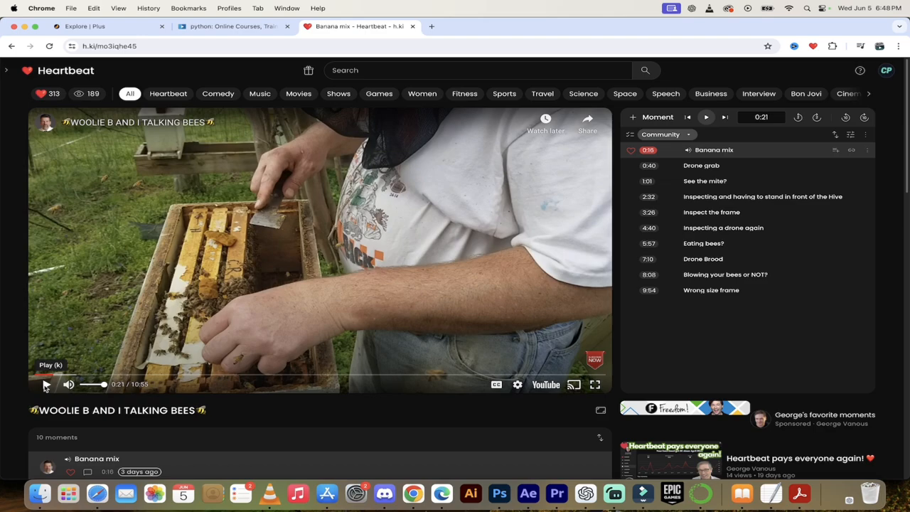
pyautogui.click(45, 384)
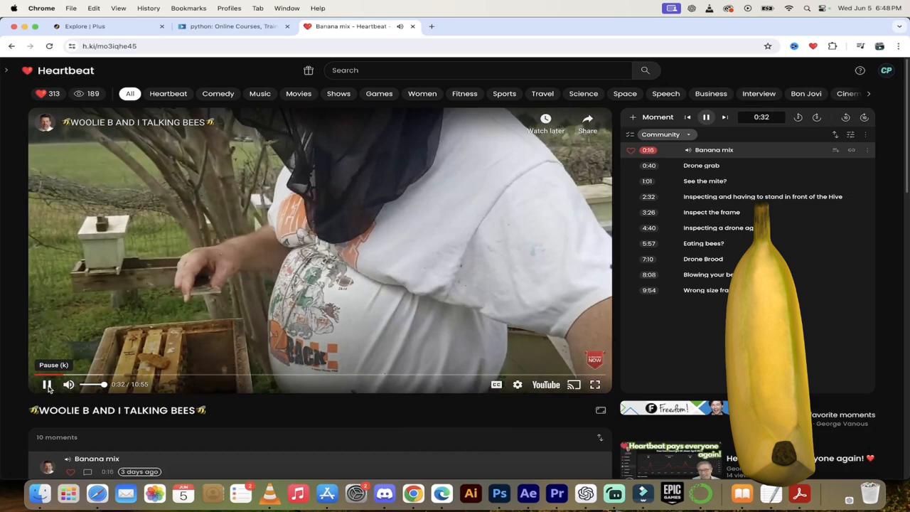
pyautogui.click(47, 384)
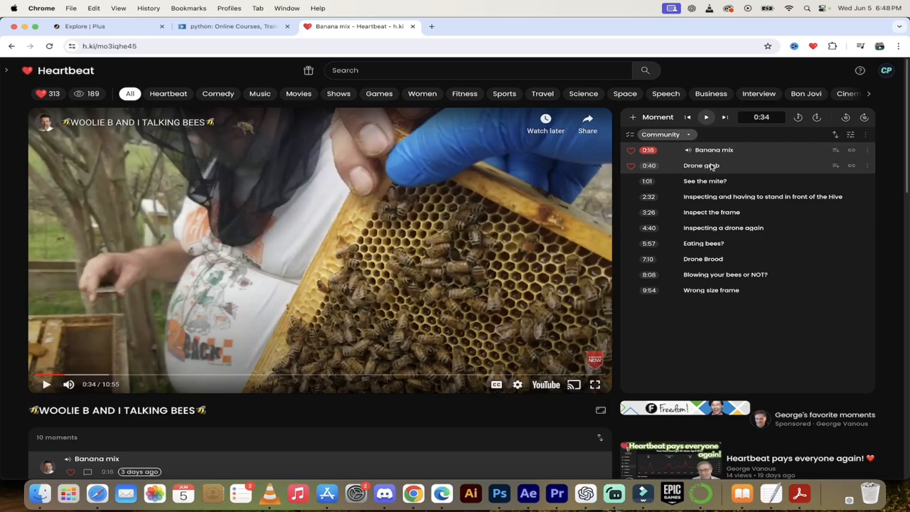
pyautogui.moveTo(714, 166)
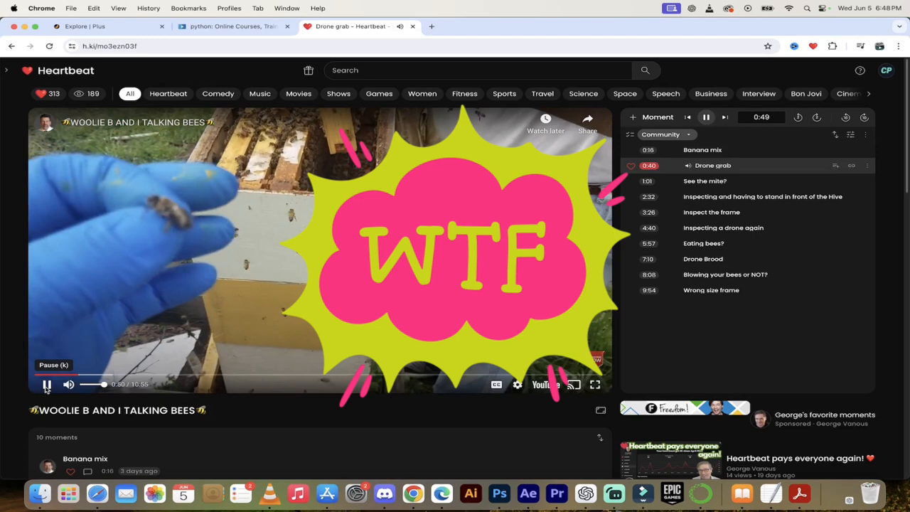
# Pause Drone grab, play the Eating bees? moment, then return to the moments grid
pyautogui.click(46, 384)
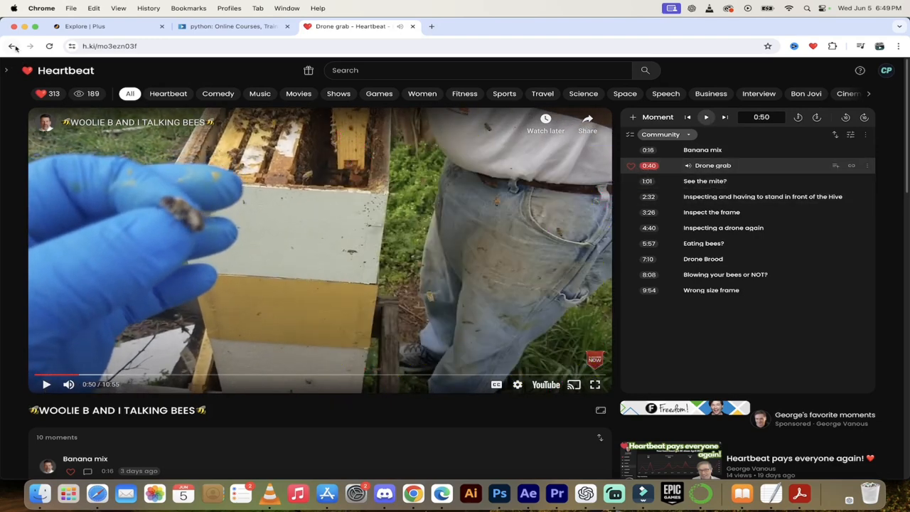
pyautogui.moveTo(12, 45)
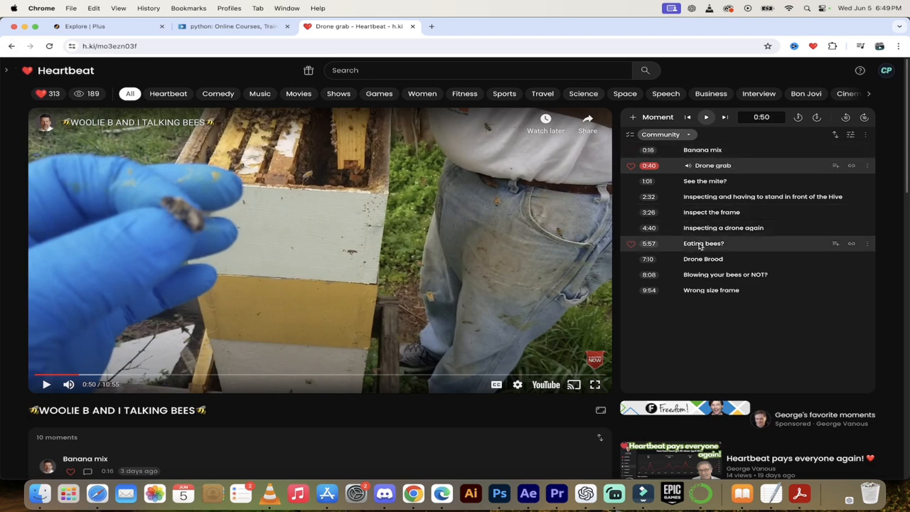
pyautogui.click(704, 244)
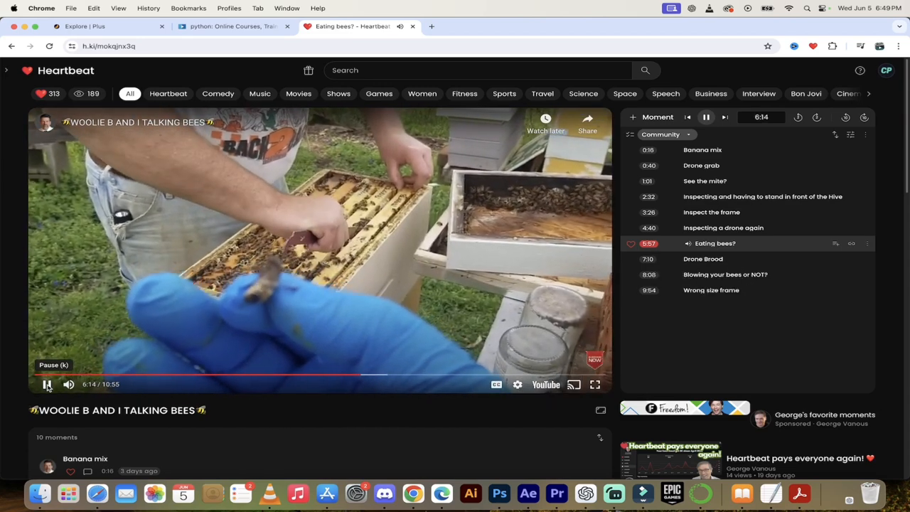
pyautogui.click(45, 384)
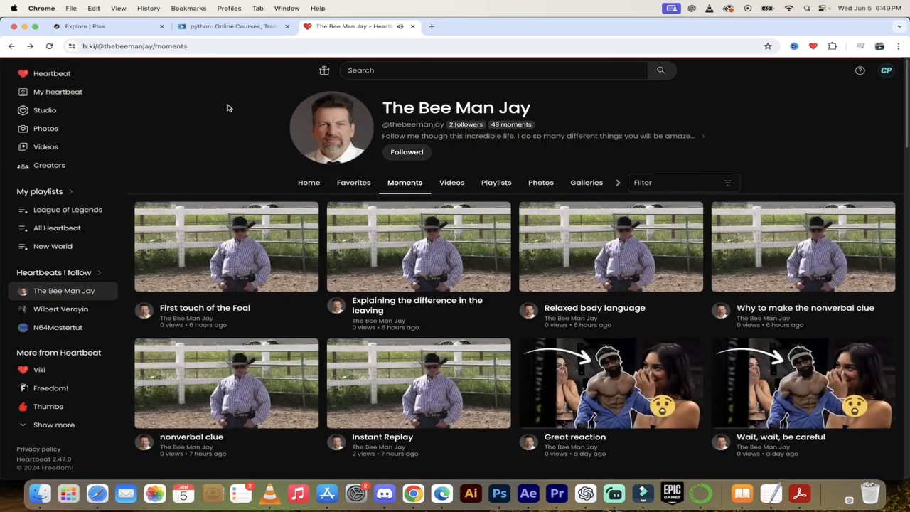
# Scroll the moments grid down to the Take surprised look LOL prank moment
pyautogui.scroll(-3)
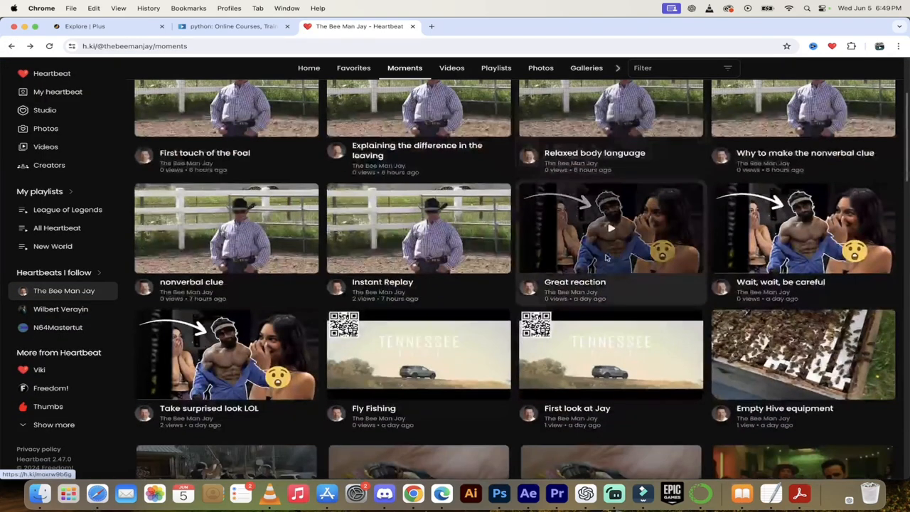
pyautogui.scroll(-3)
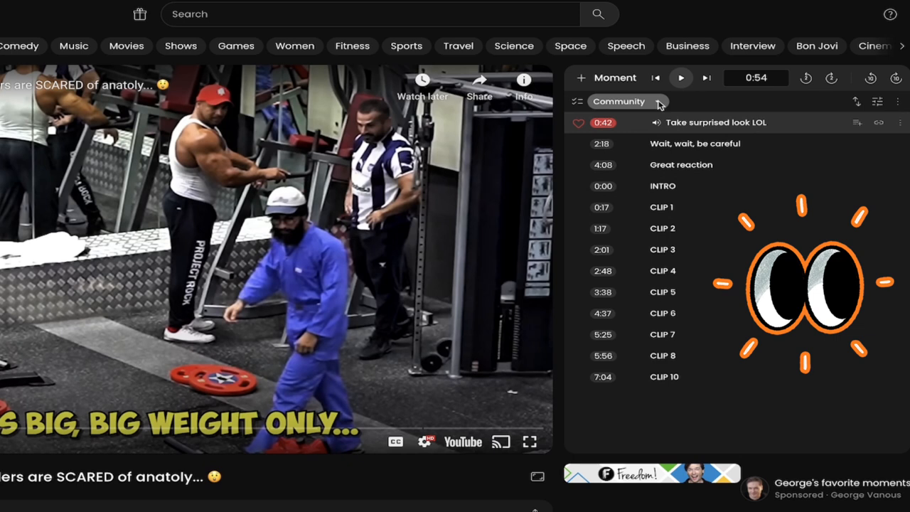
# Sort the prank video's moment list by video time and play Wait, wait, be careful
pyautogui.click(679, 77)
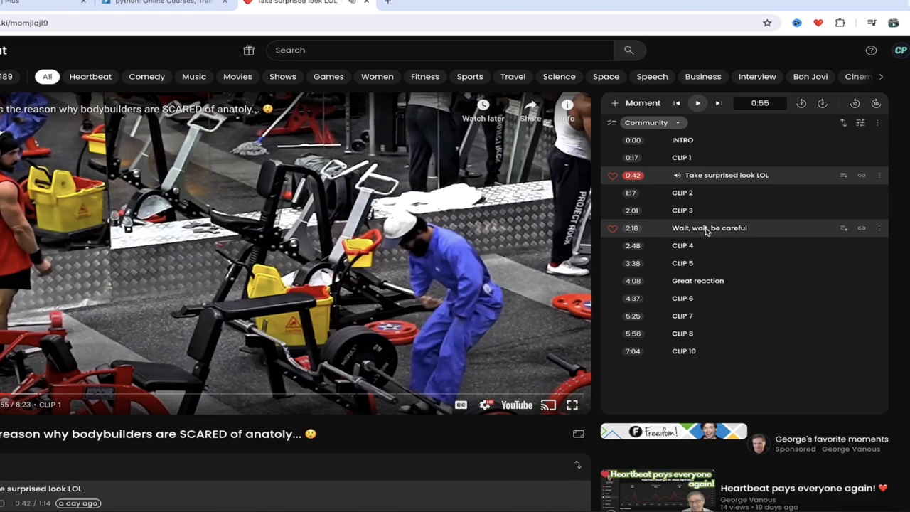
pyautogui.click(708, 227)
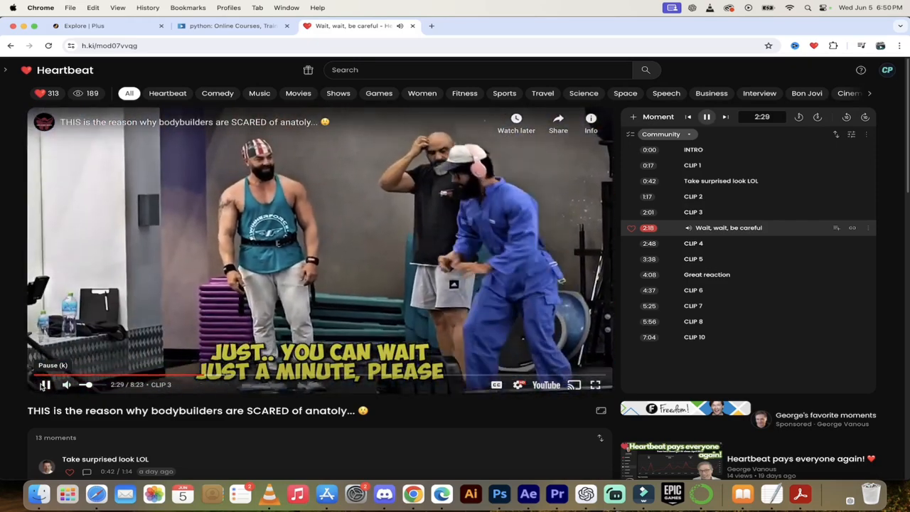
# Jump to the CLIP 5 moment, then pause after the Great reaction moment plays
pyautogui.click(703, 259)
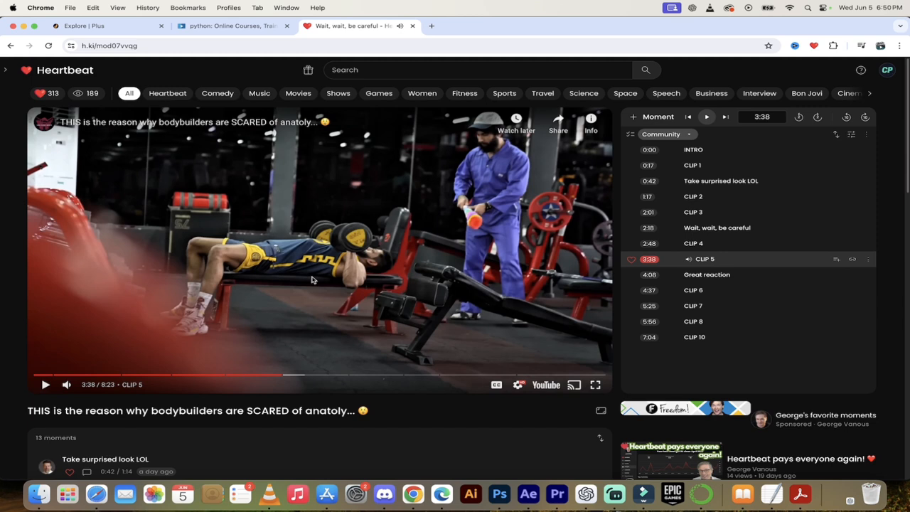
pyautogui.moveTo(537, 237)
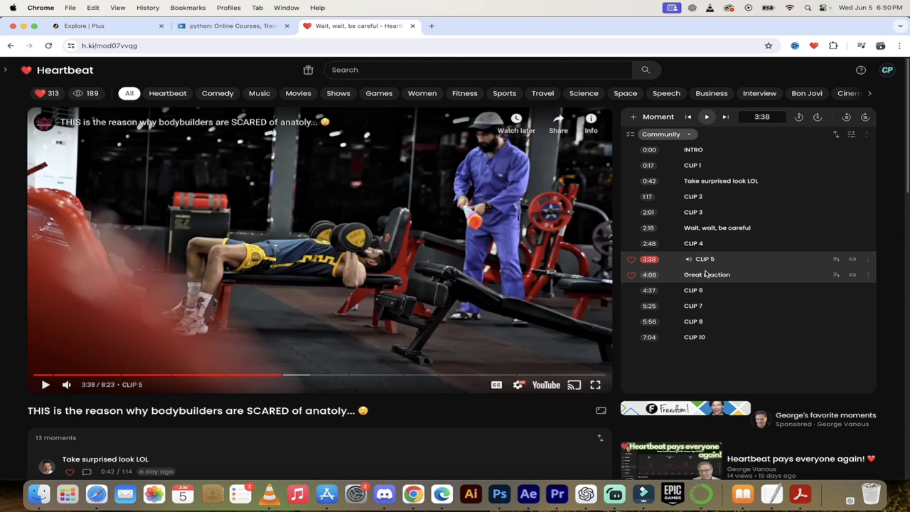
pyautogui.moveTo(733, 276)
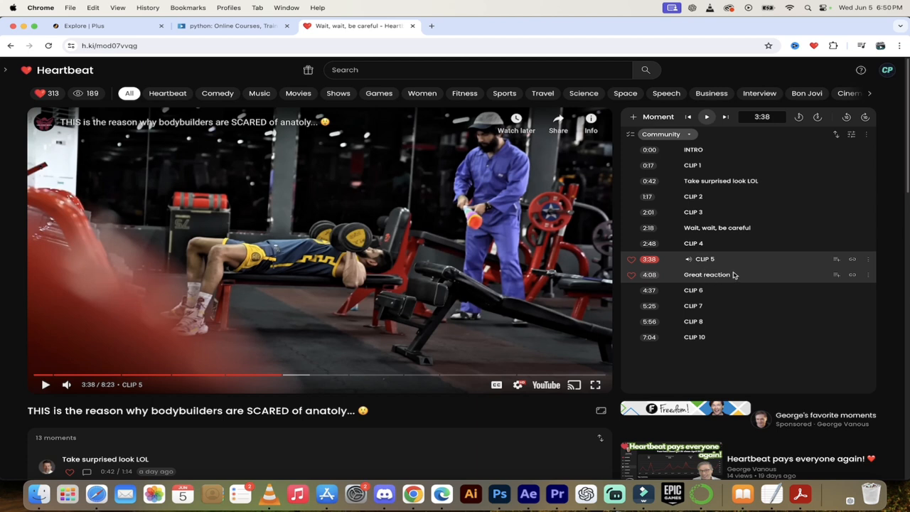
pyautogui.moveTo(718, 275)
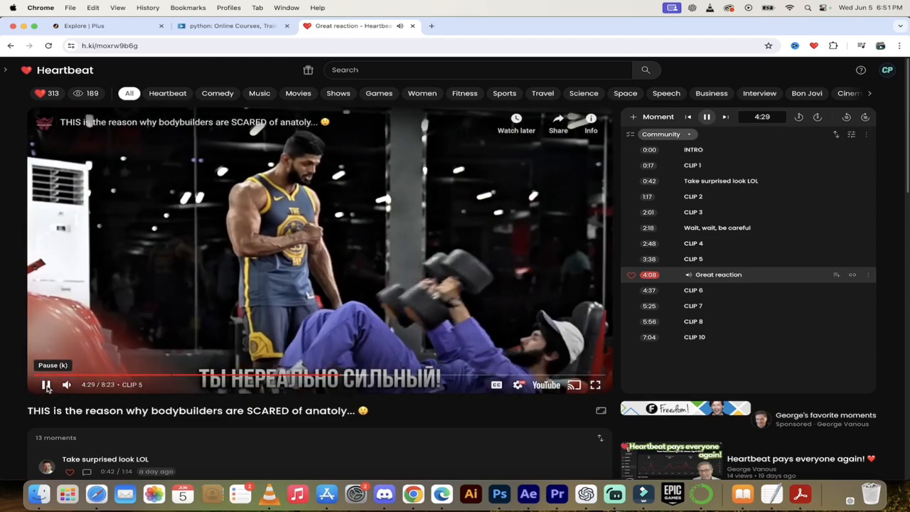
pyautogui.click(45, 384)
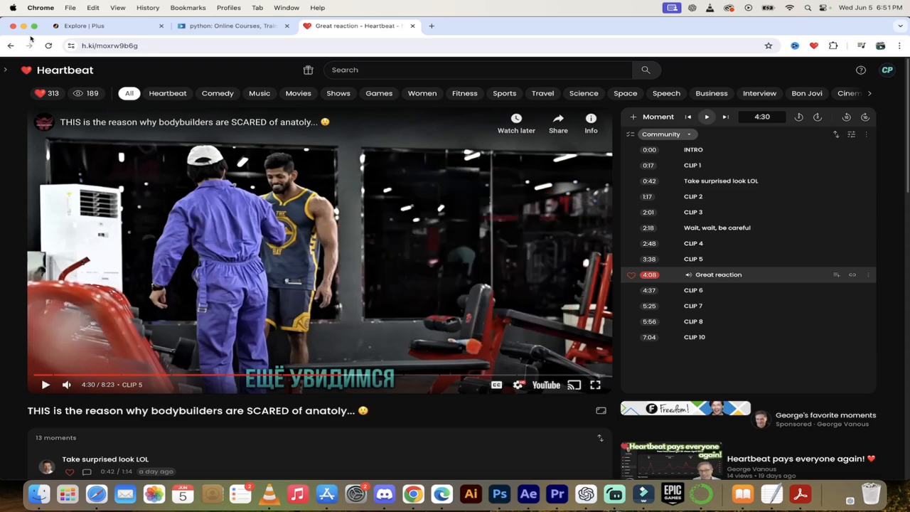
pyautogui.moveTo(12, 45)
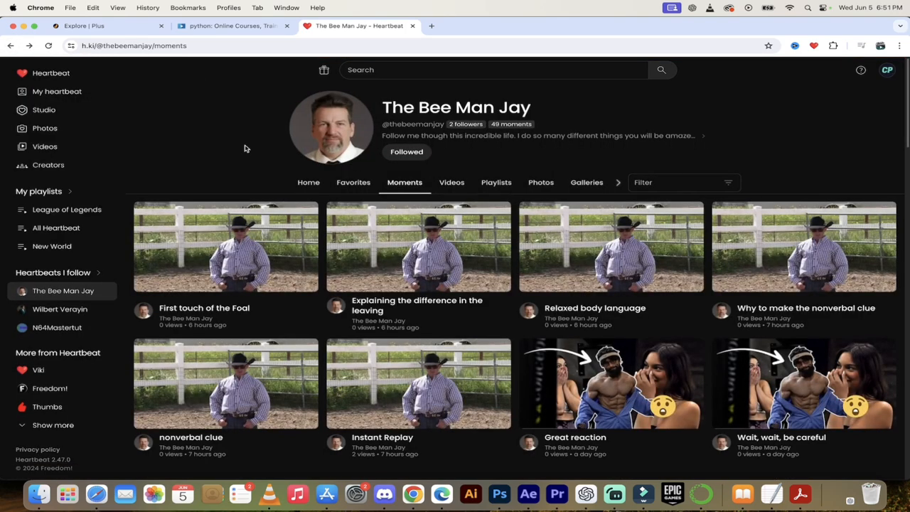
pyautogui.scroll(-3)
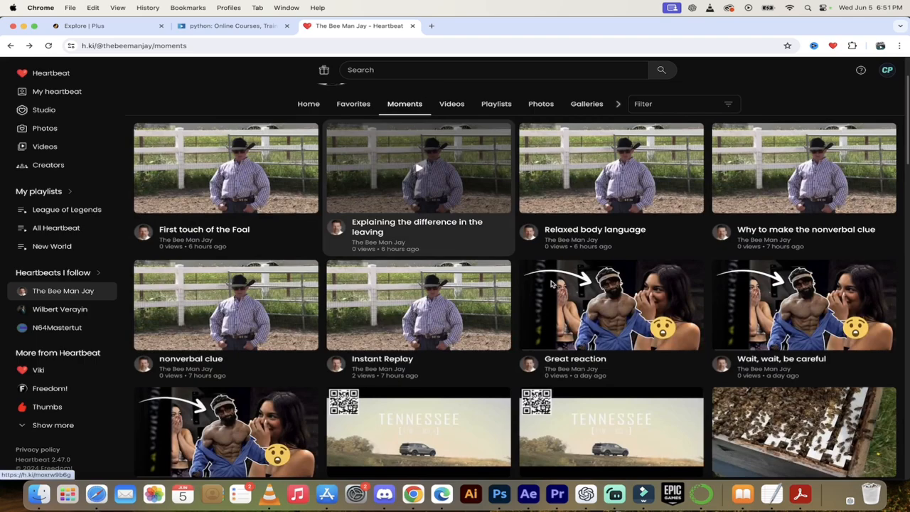
pyautogui.scroll(-3)
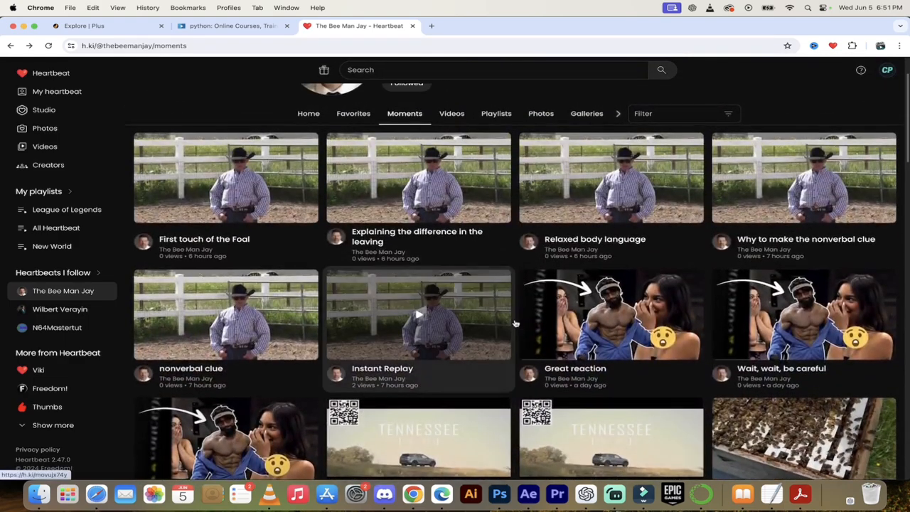
pyautogui.scroll(-3)
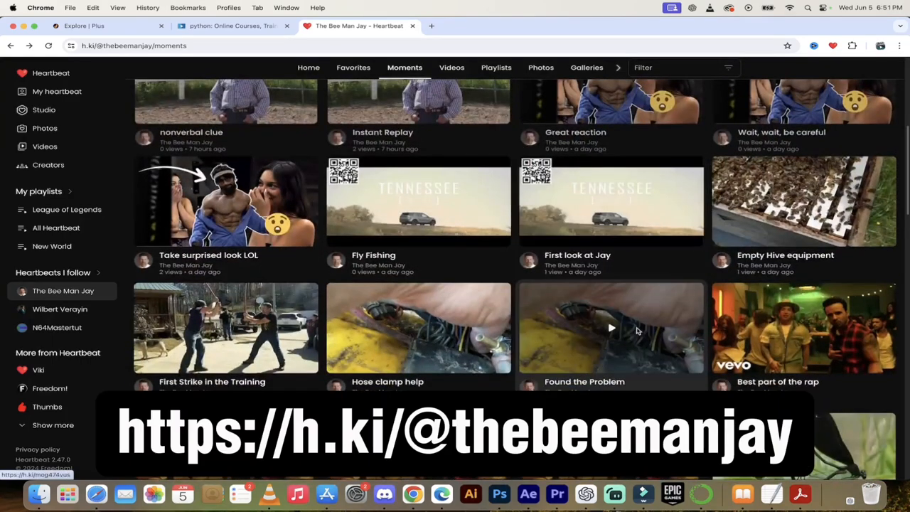
pyautogui.scroll(-3)
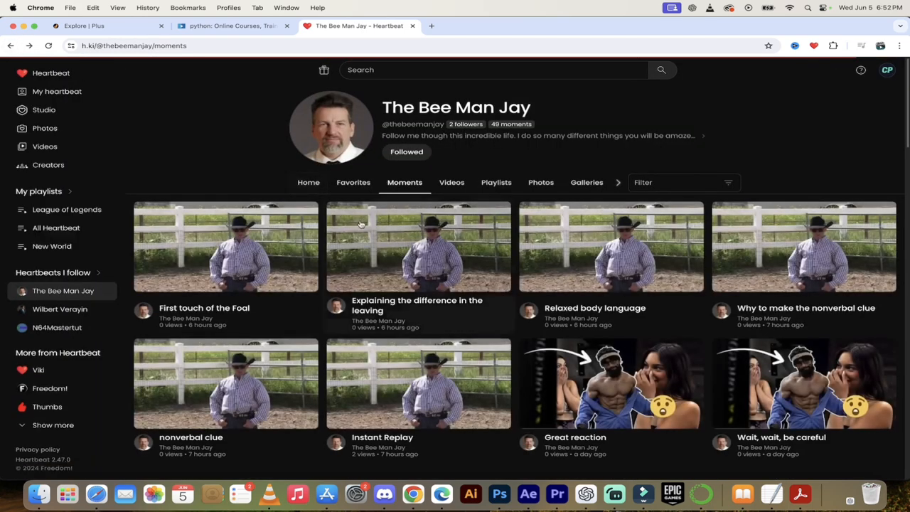
pyautogui.scroll(-3)
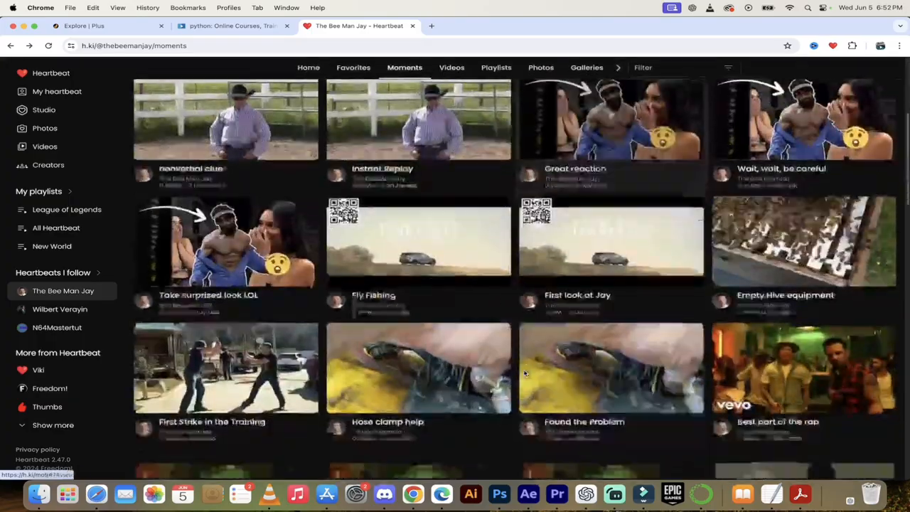
pyautogui.scroll(-3)
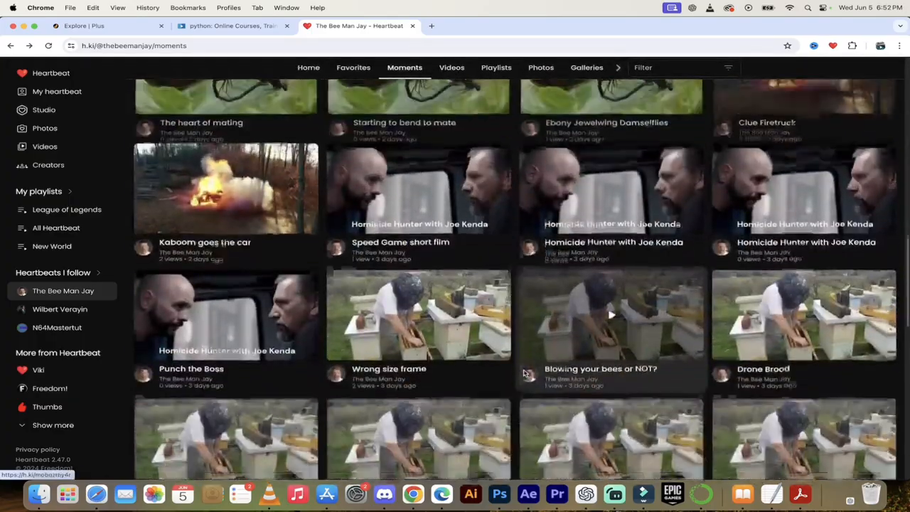
pyautogui.scroll(-3)
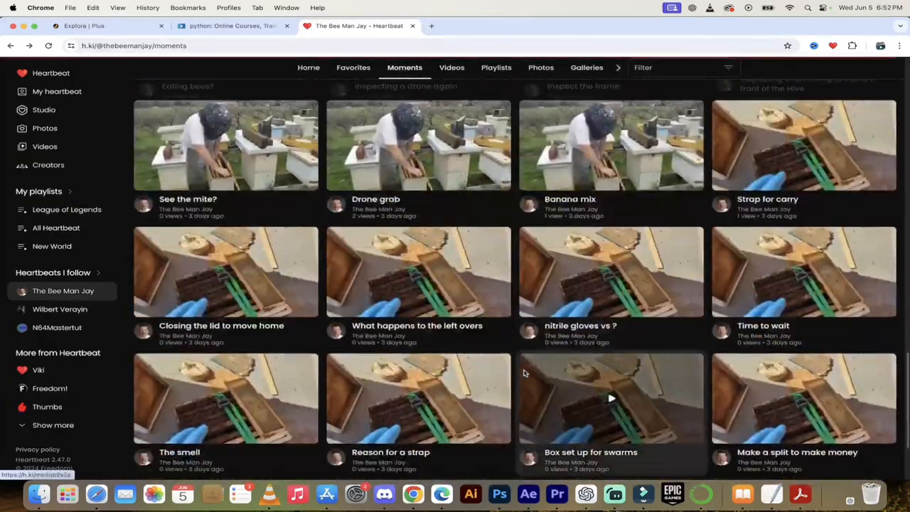
pyautogui.scroll(-3)
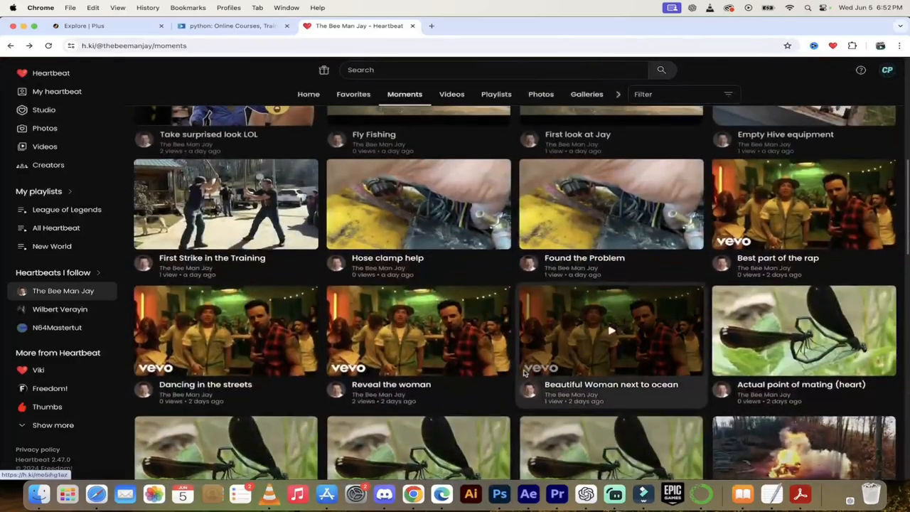
pyautogui.scroll(-3)
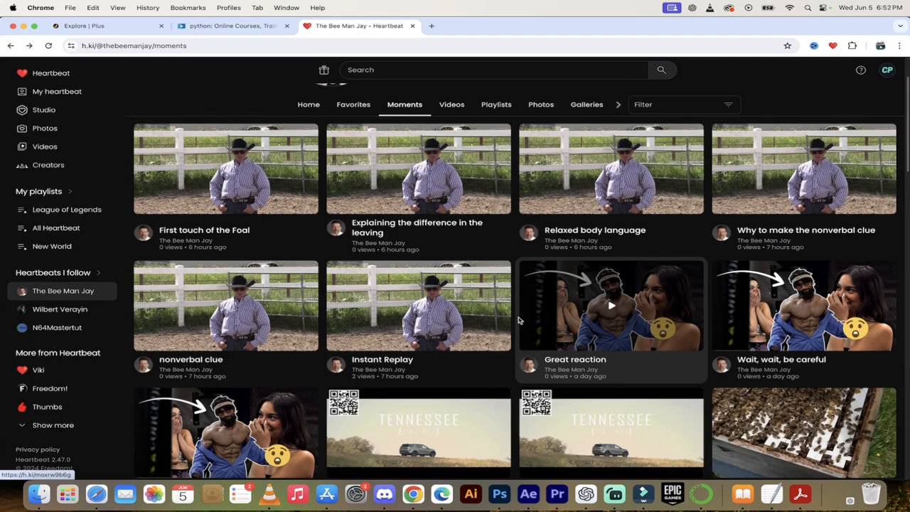
pyautogui.moveTo(384, 492)
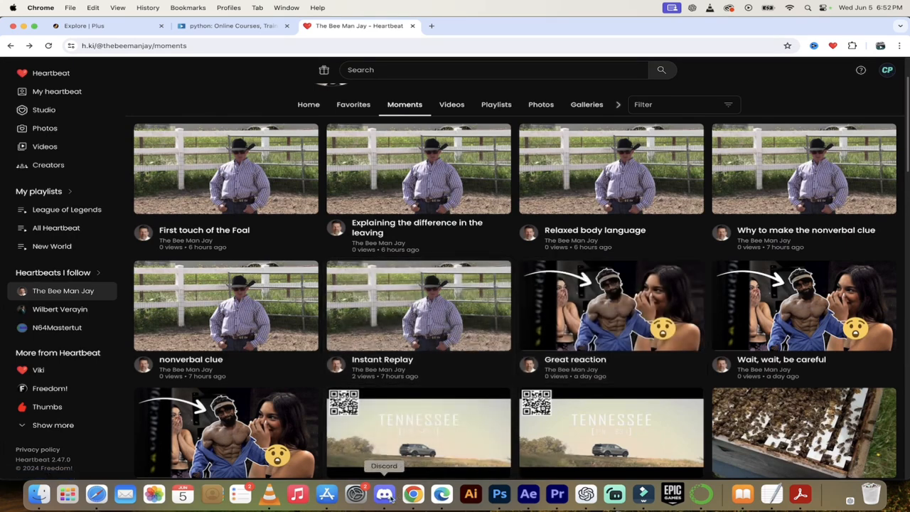